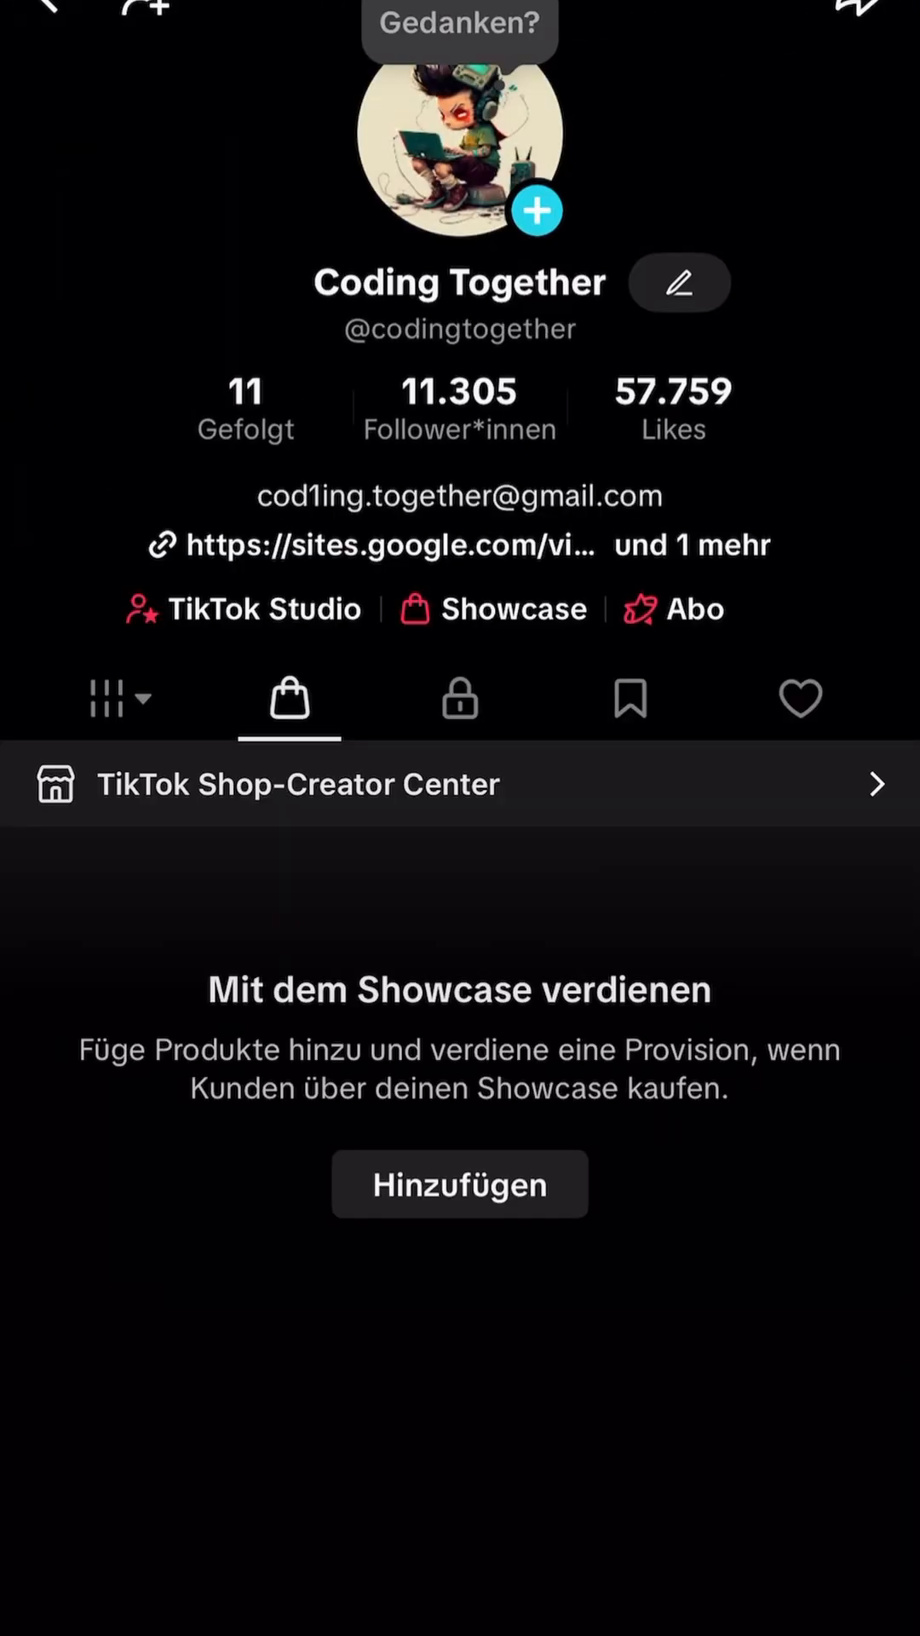
Step: Switch the Coding Together profile from the empty Showcase tab to its posted videos grid
{"action": "left_click", "coordinate": [117, 699]}
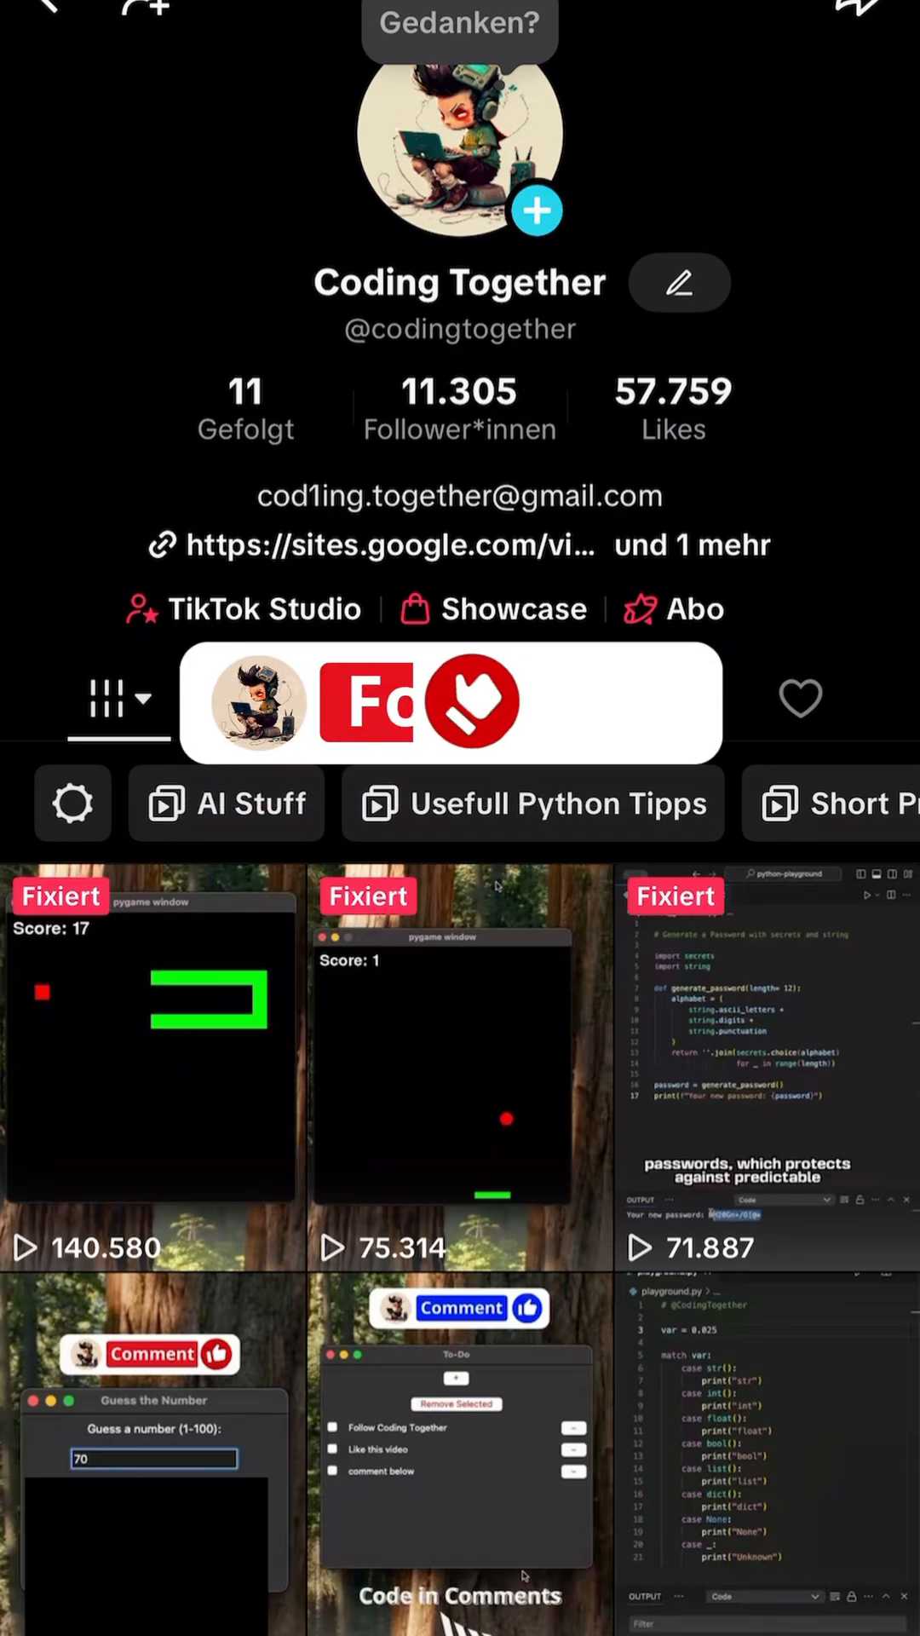
{"action": "left_click", "coordinate": [459, 701]}
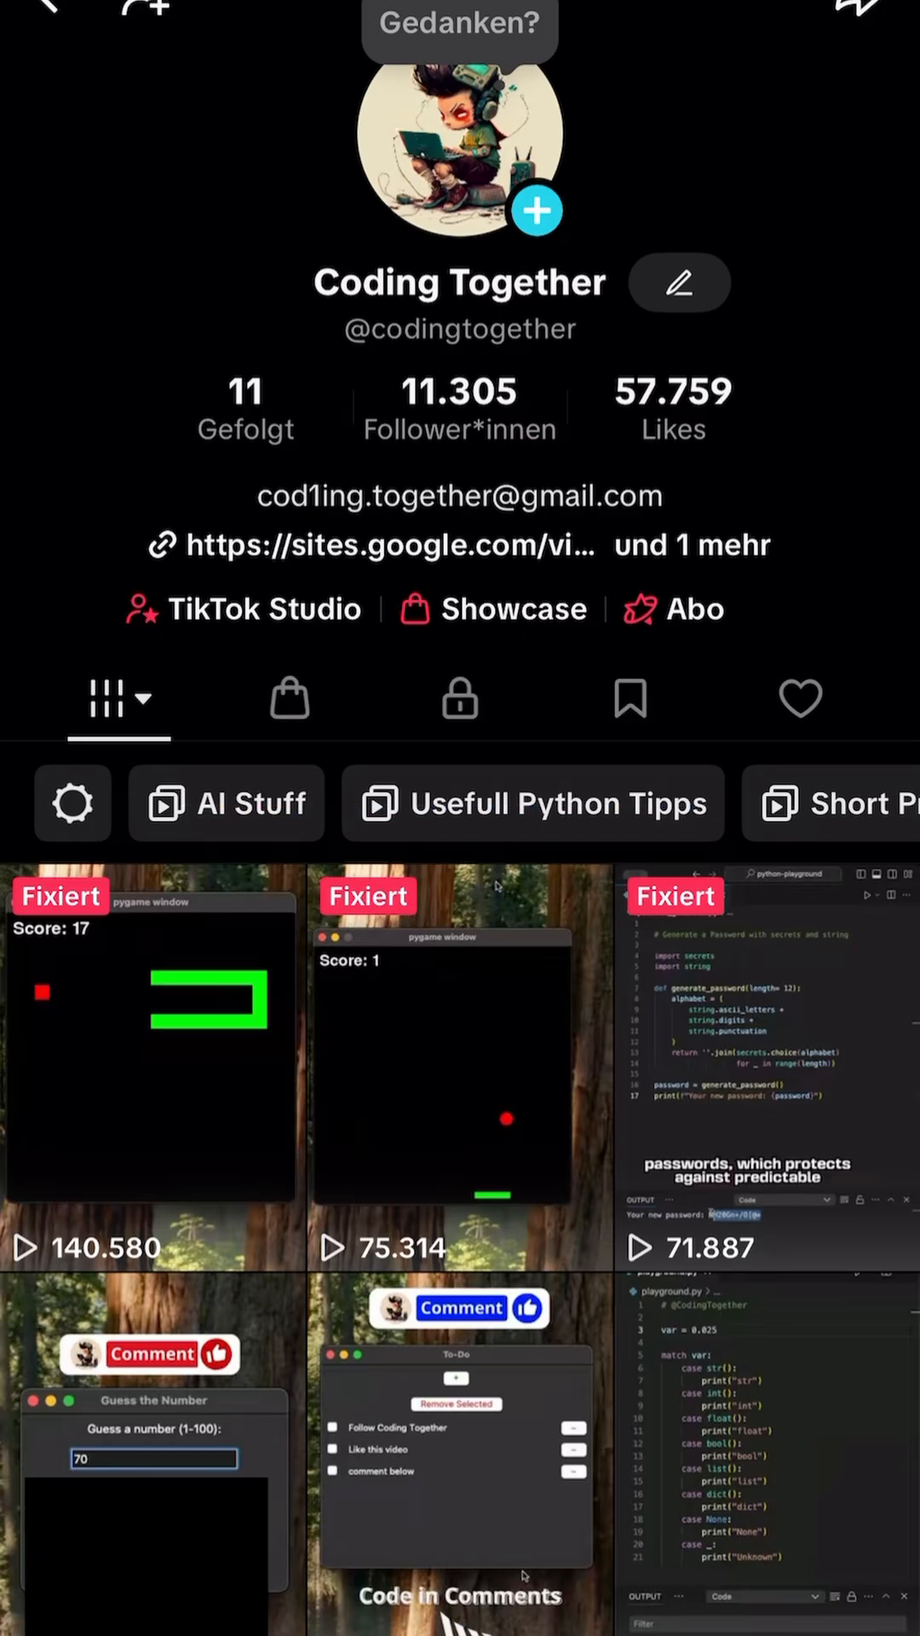